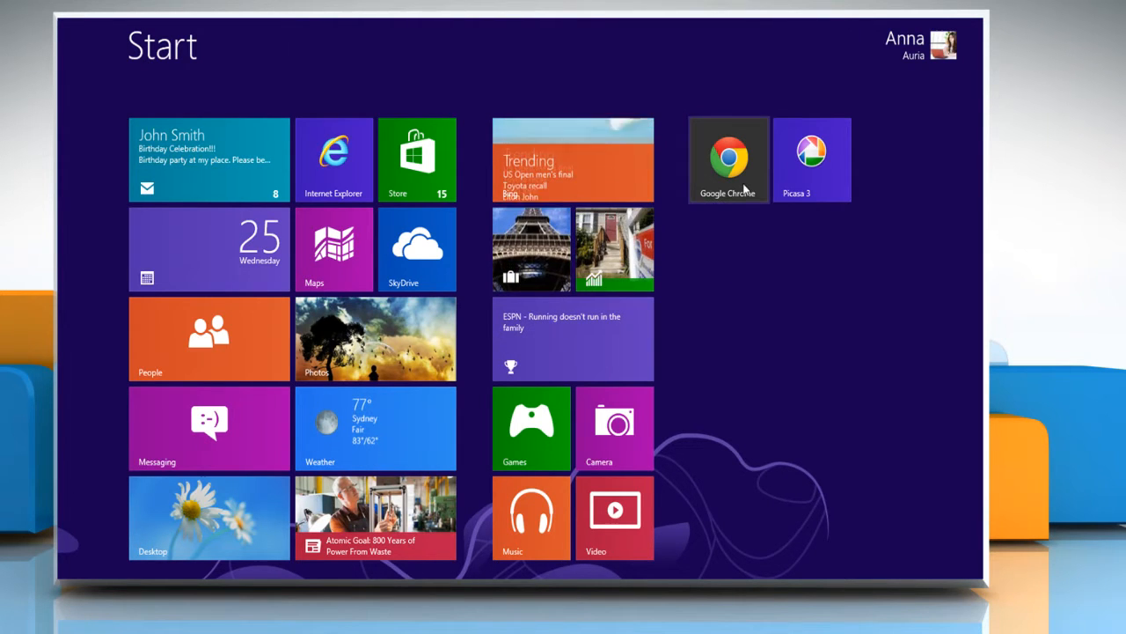
click(728, 158)
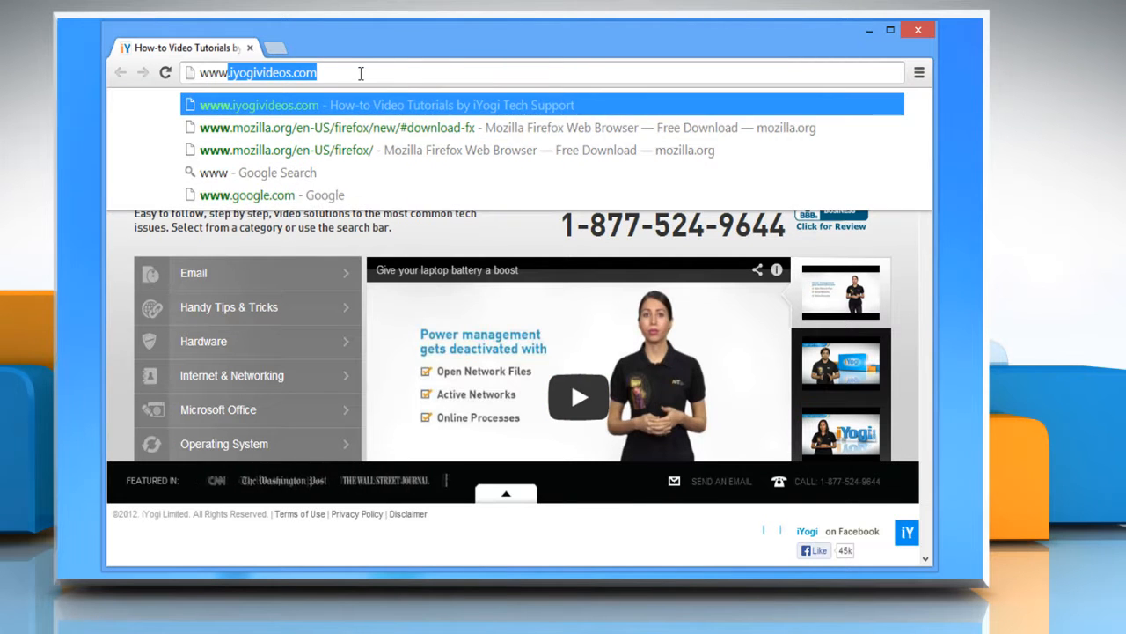
text(www.facebook.com)
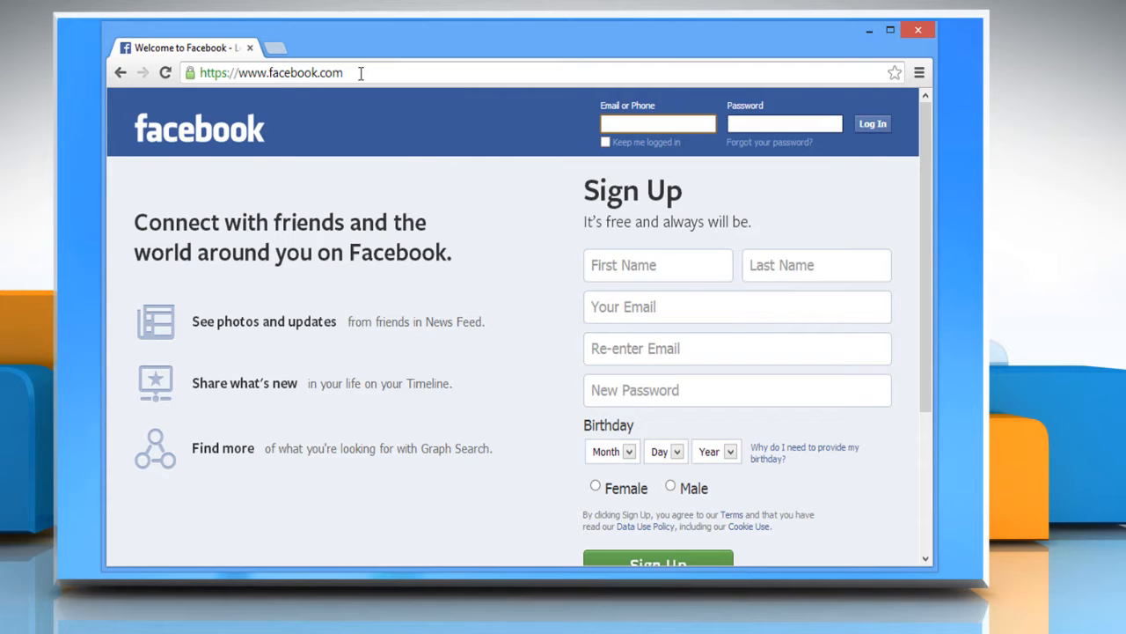
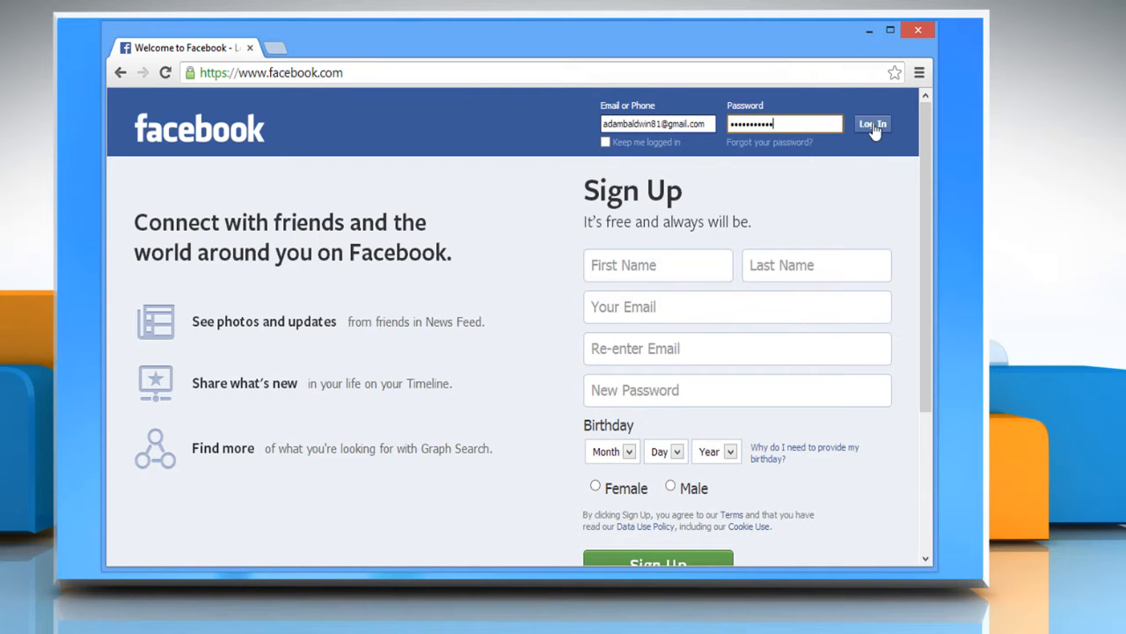
click(872, 123)
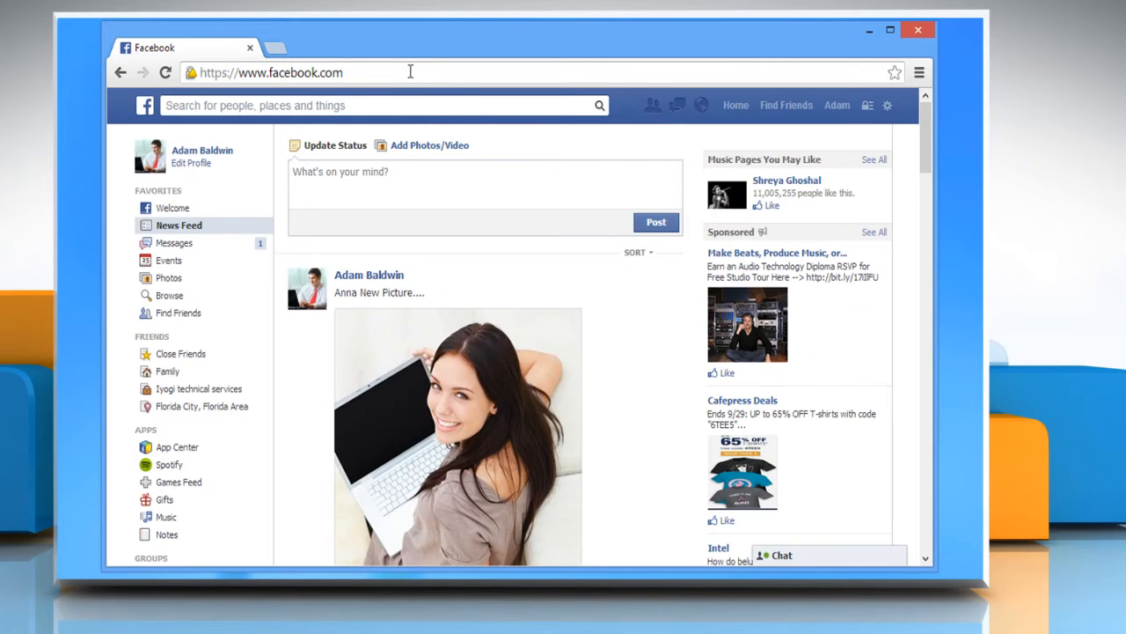
Step: Go to apps.facebook.com/picasauploader in the address bar
text(apps.fac)
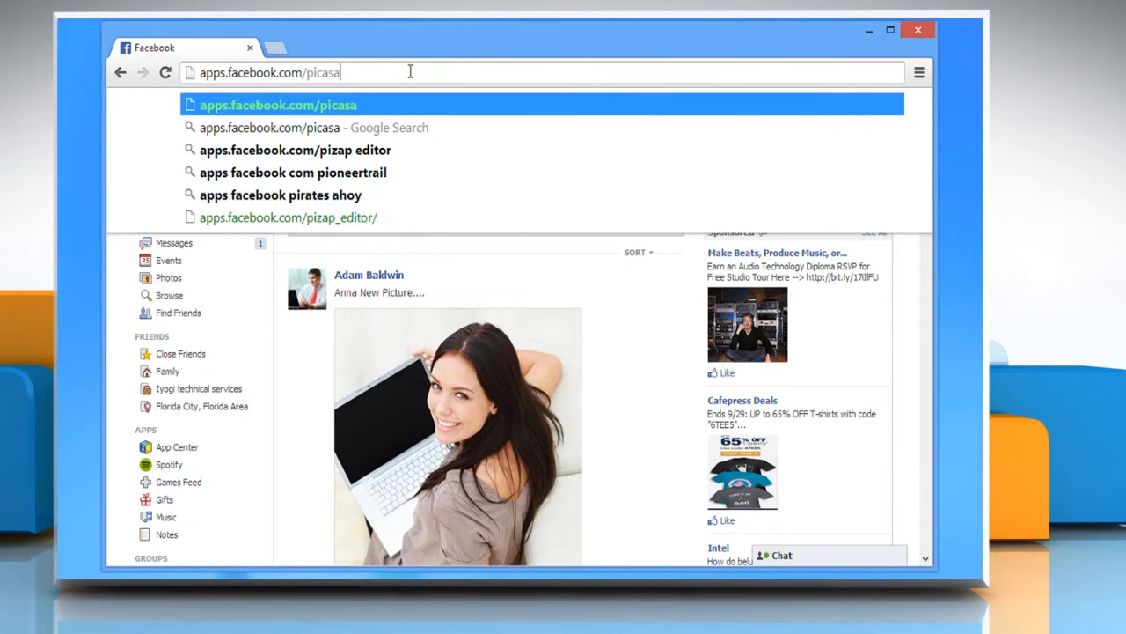
text(uploader)
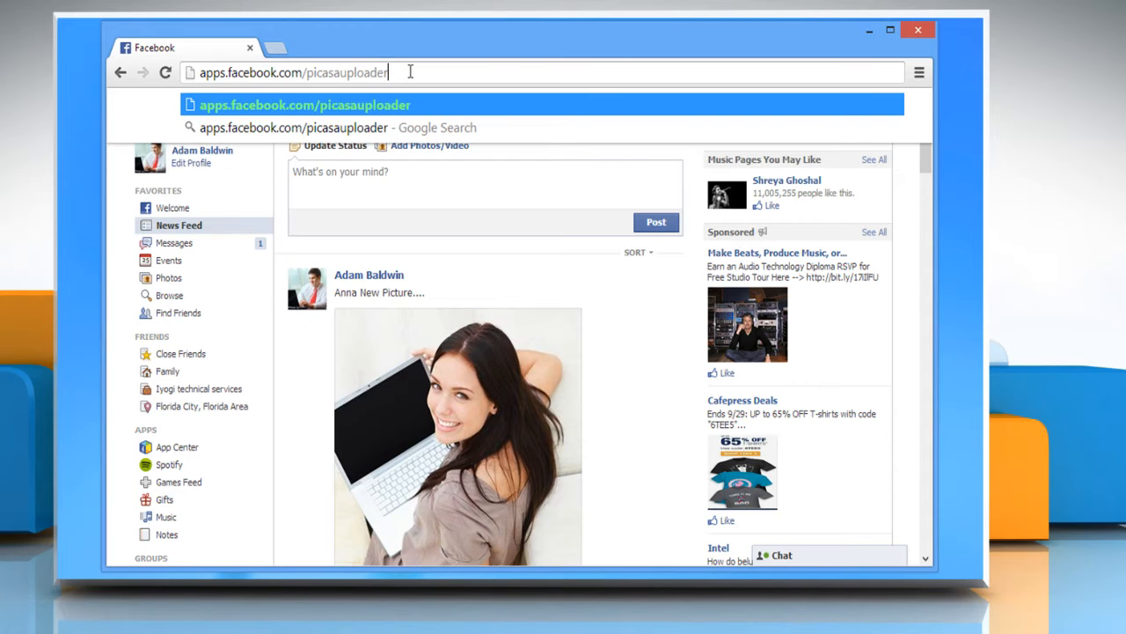
click(305, 104)
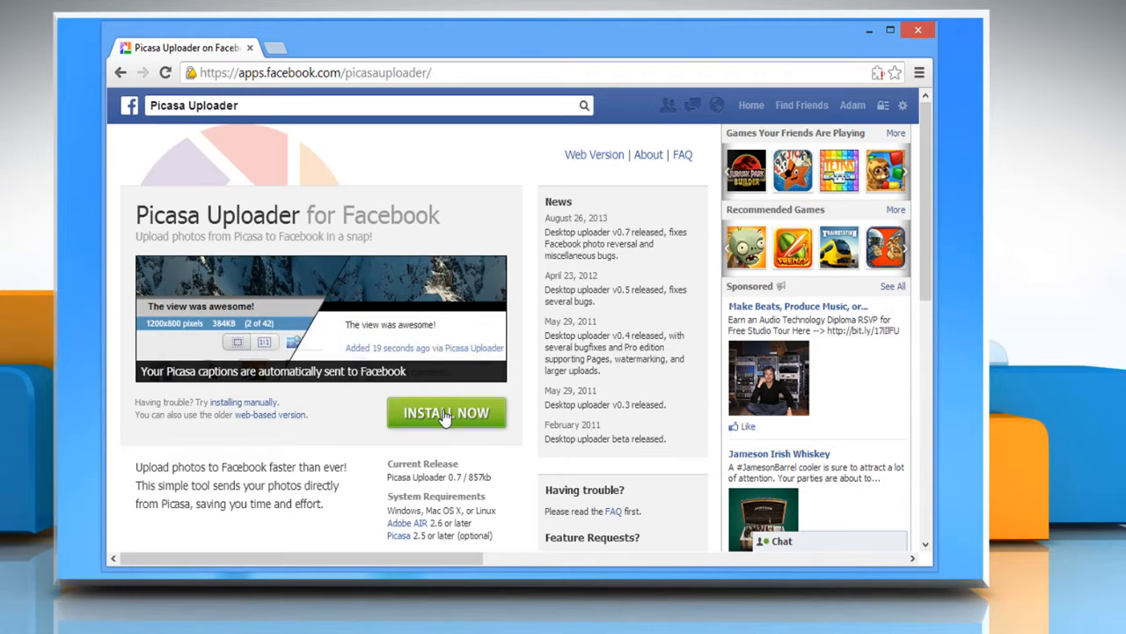
Step: Install Picasa Uploader for Facebook via Adobe AIR with default preferences
click(446, 413)
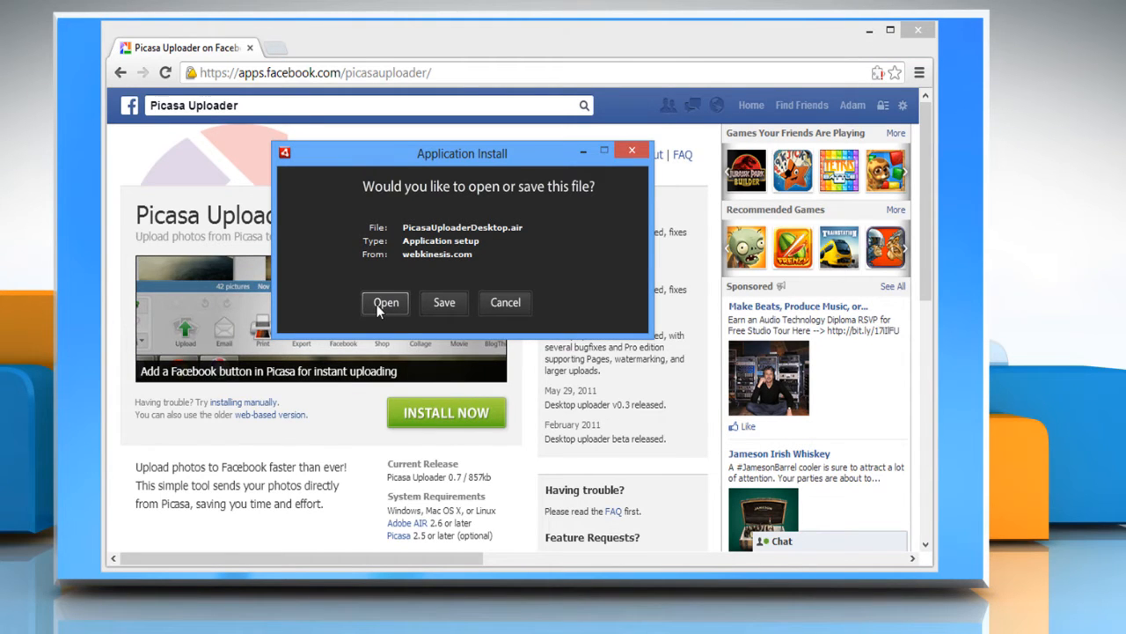
click(385, 302)
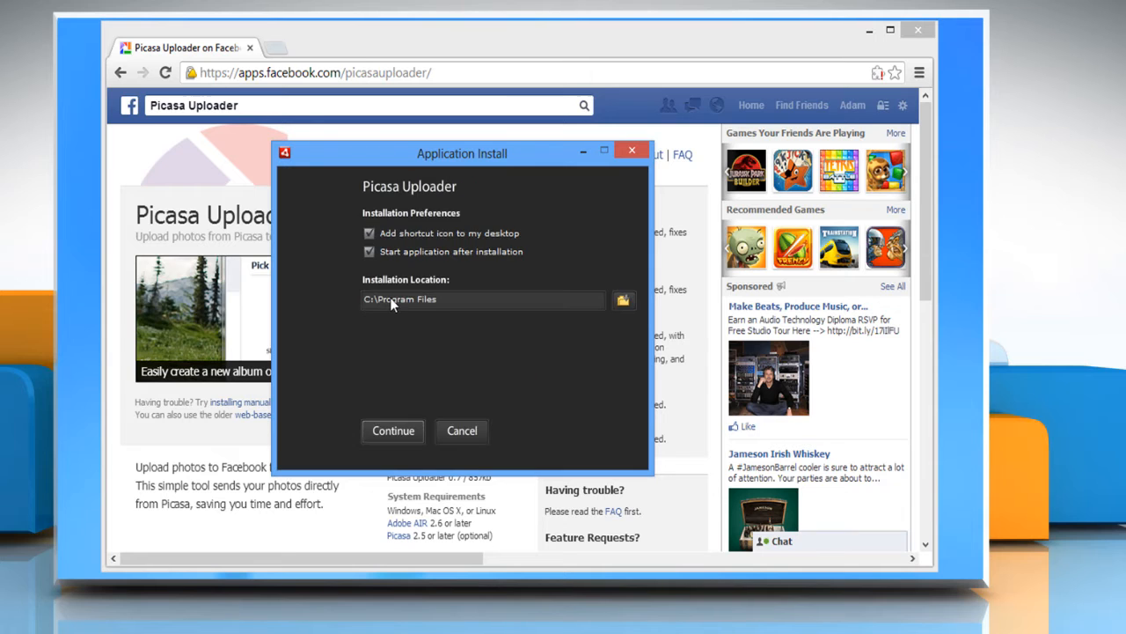
click(392, 430)
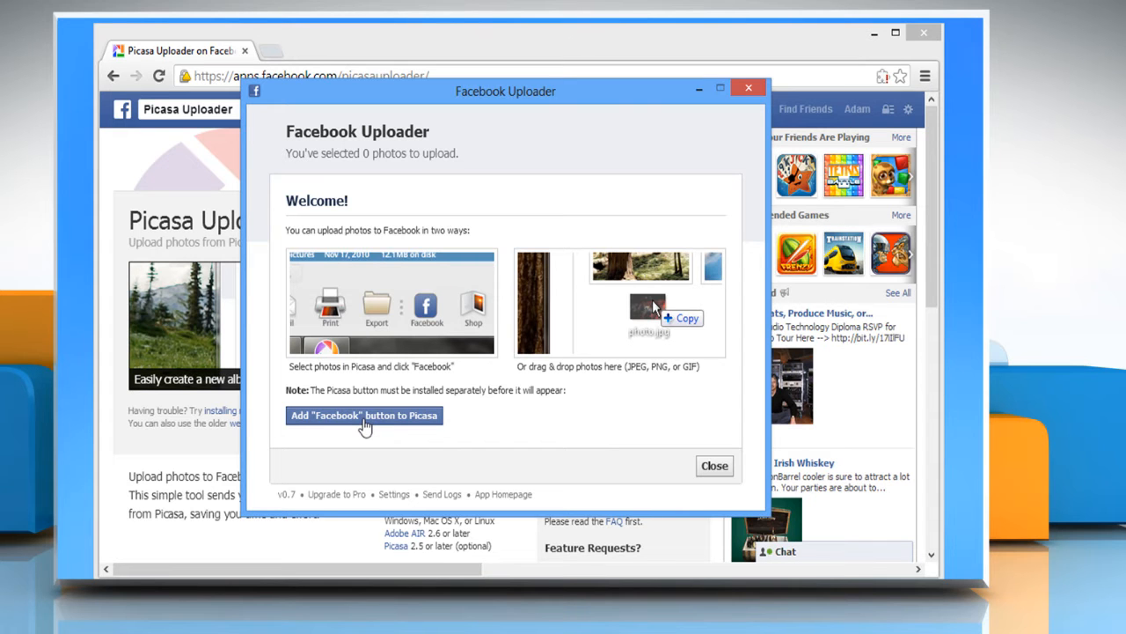
Step: Add the 'Facebook' button to Picasa, allowing Chrome to launch Picasa and confirming
click(364, 414)
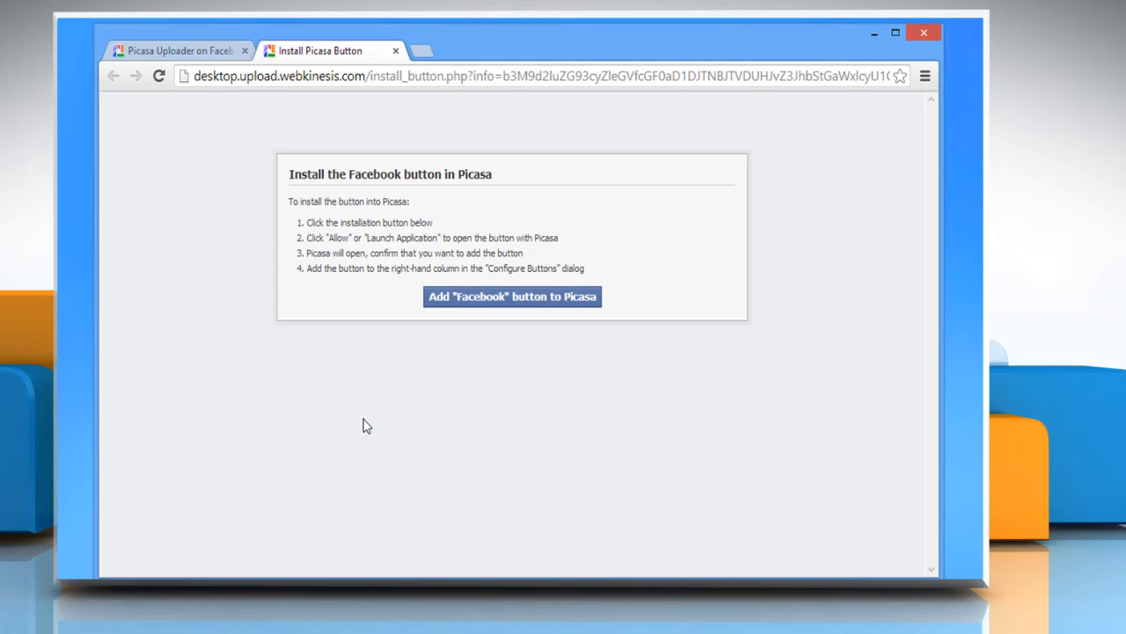
mouse_move(512, 297)
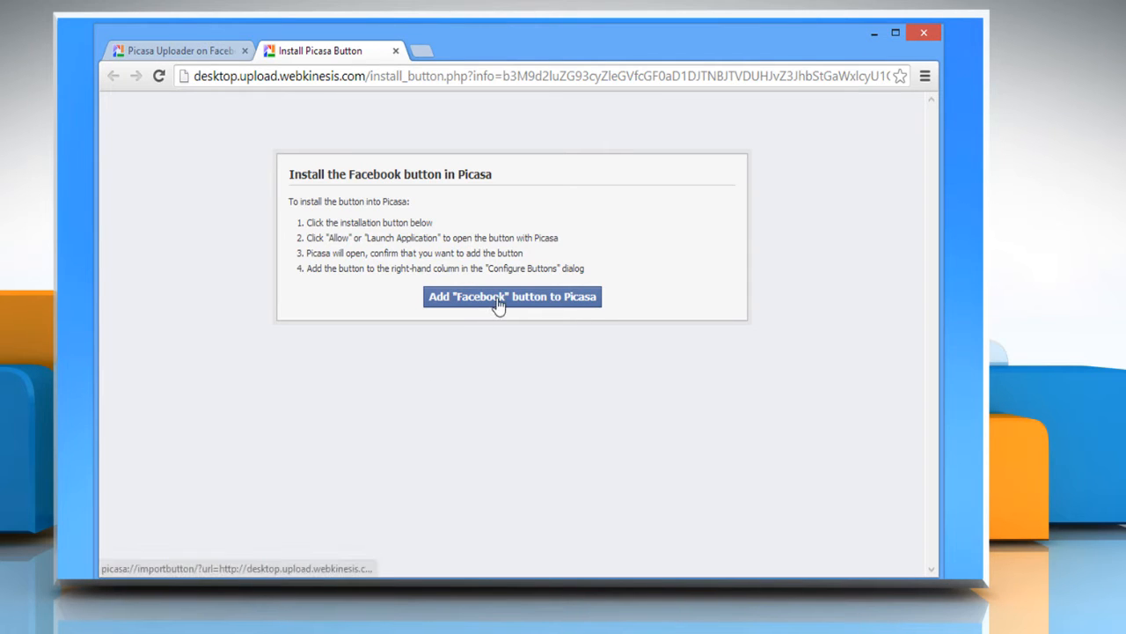
click(512, 297)
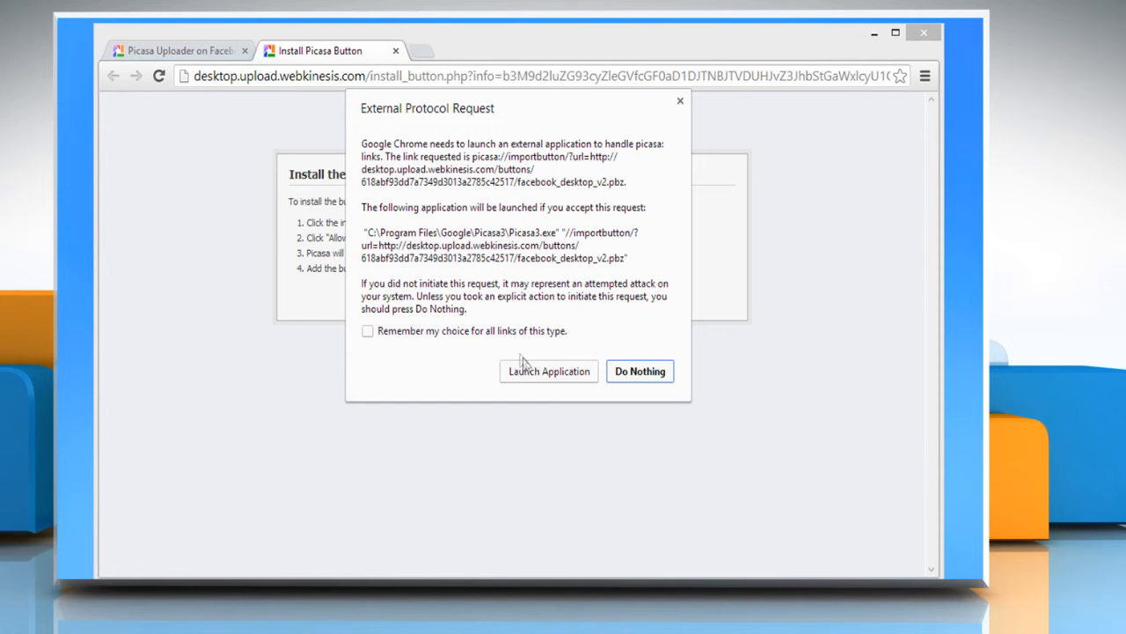
click(549, 371)
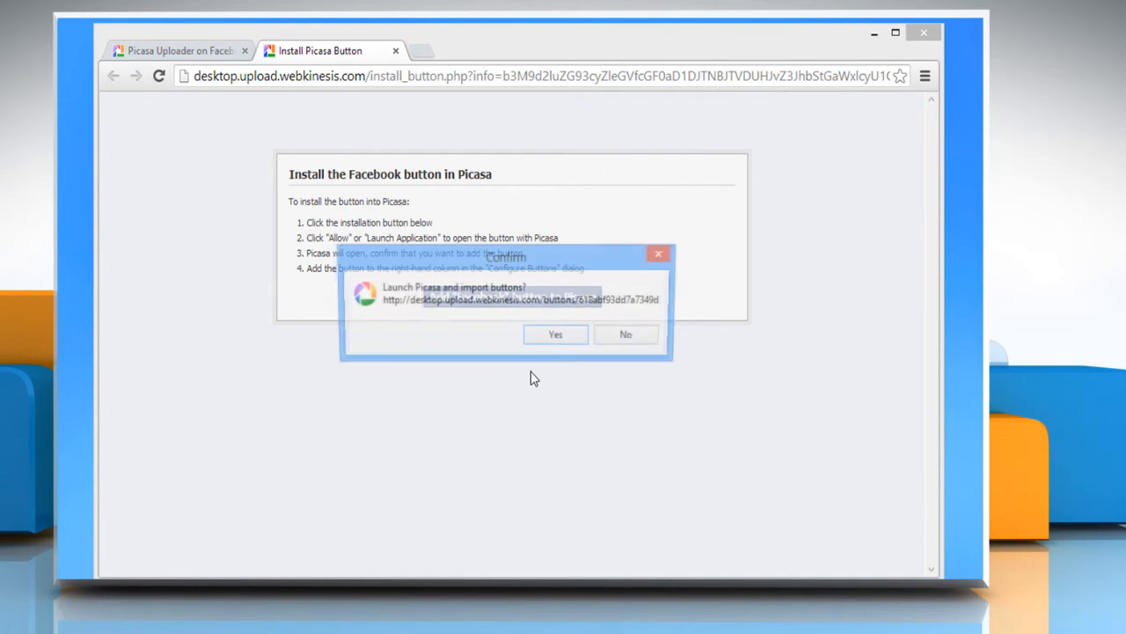
click(555, 333)
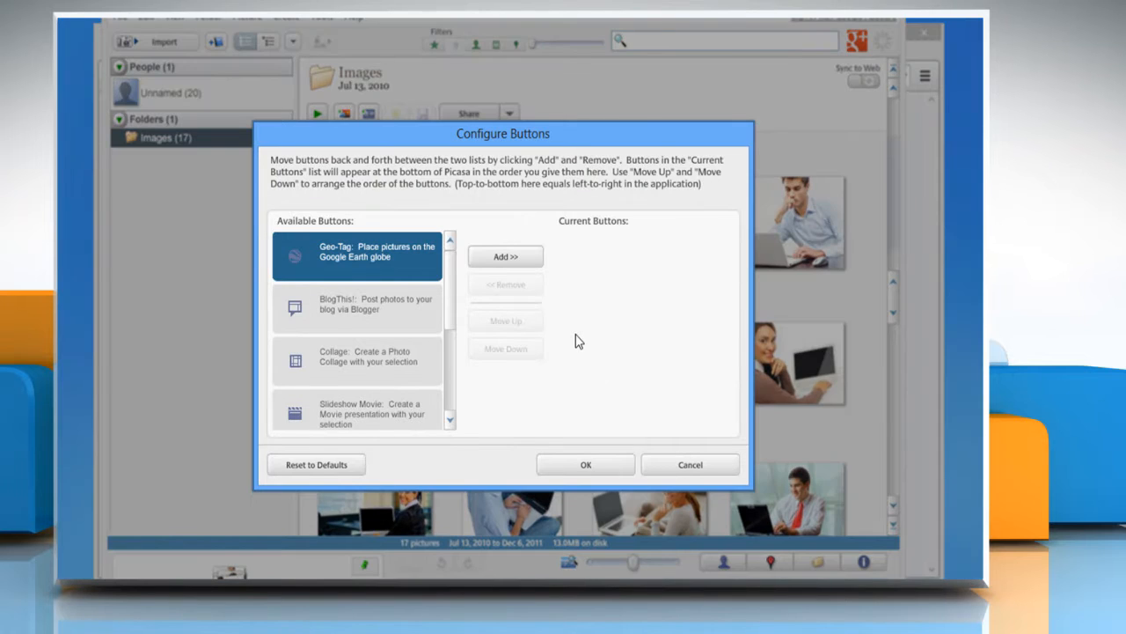
Step: Add 'Facebook: Upload to Facebook' to Picasa's current buttons and confirm with OK
scroll(down, 3)
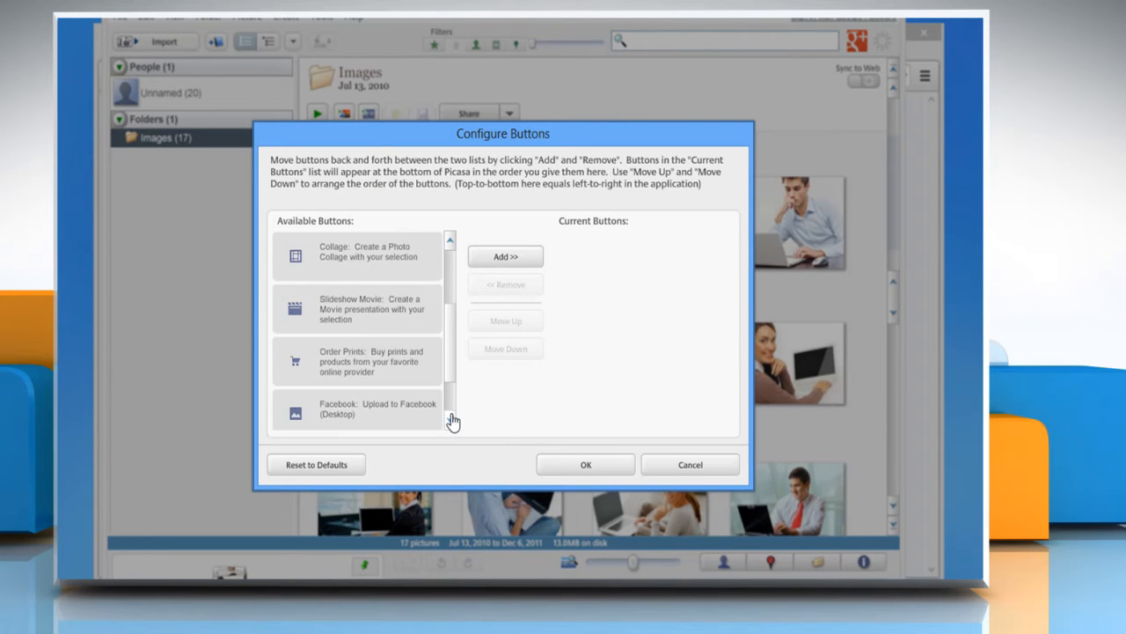
scroll(down, 3)
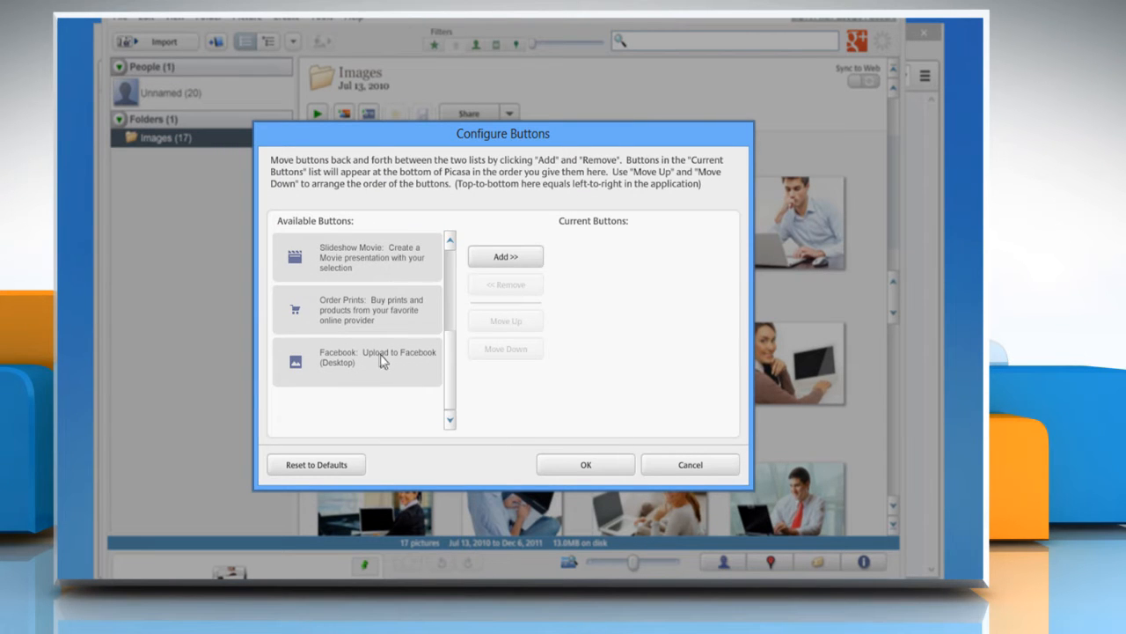
click(356, 362)
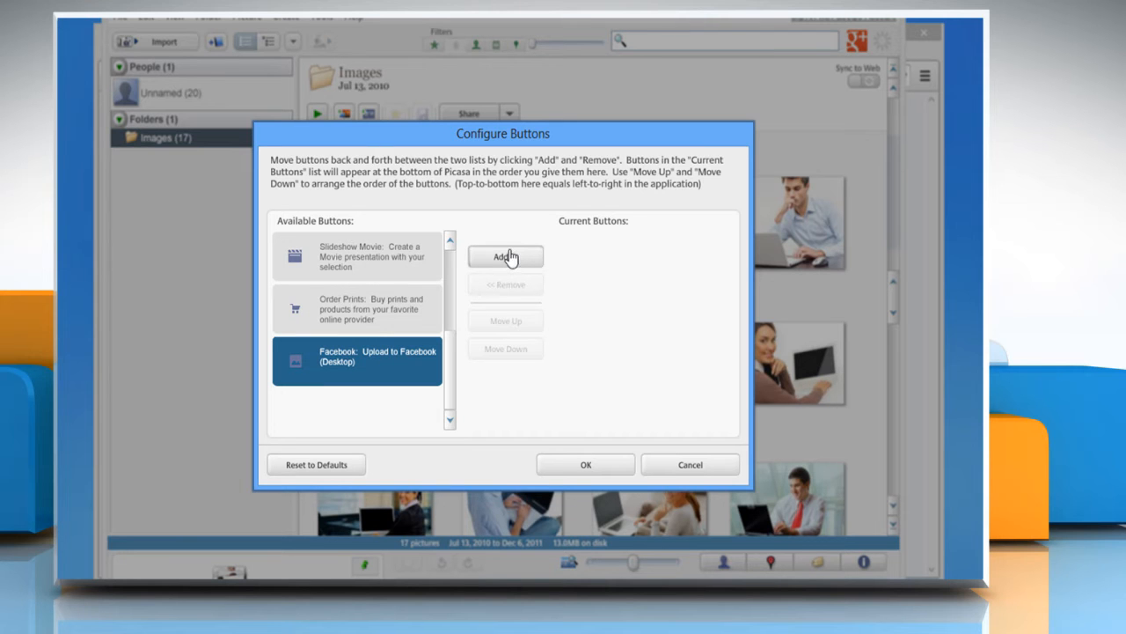
click(505, 256)
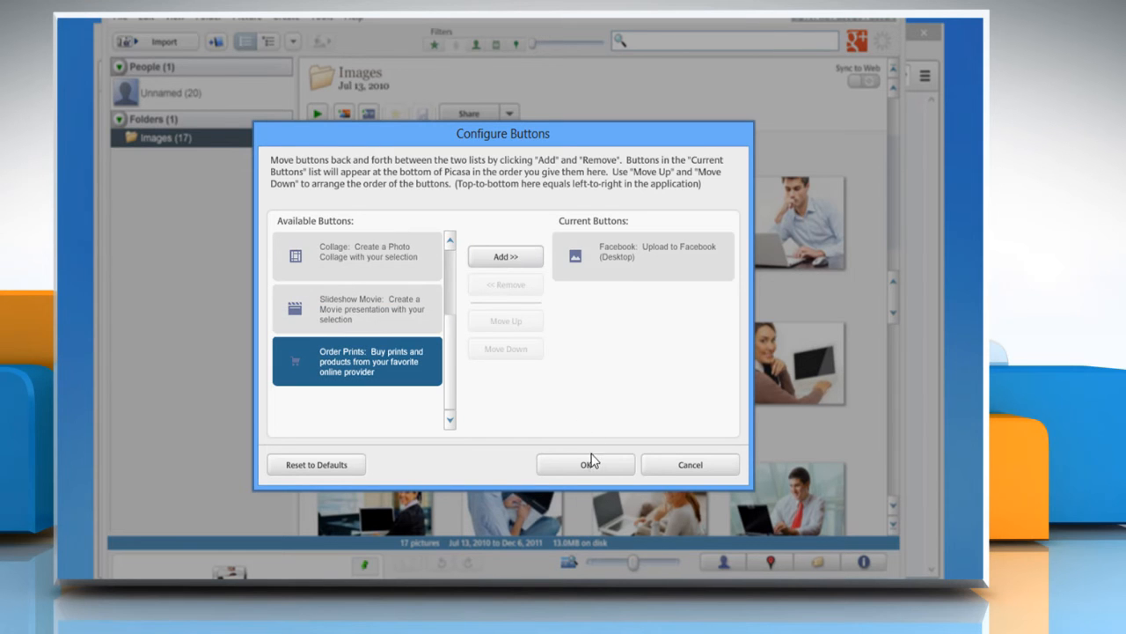
click(585, 463)
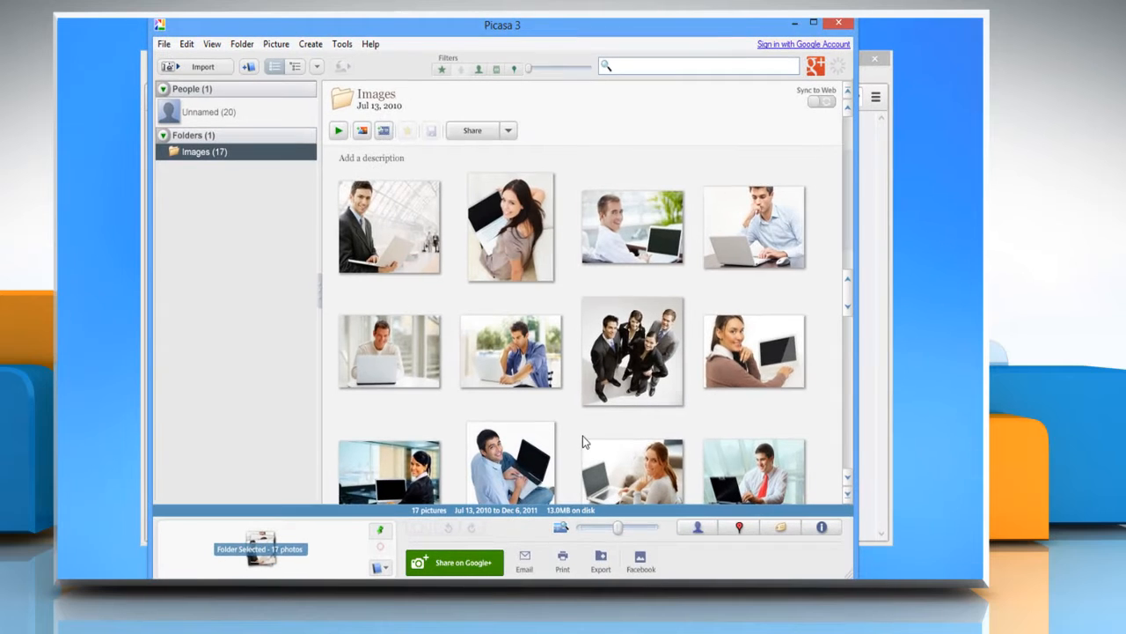
Step: Select four photos in the Images folder and send them to Facebook
click(632, 227)
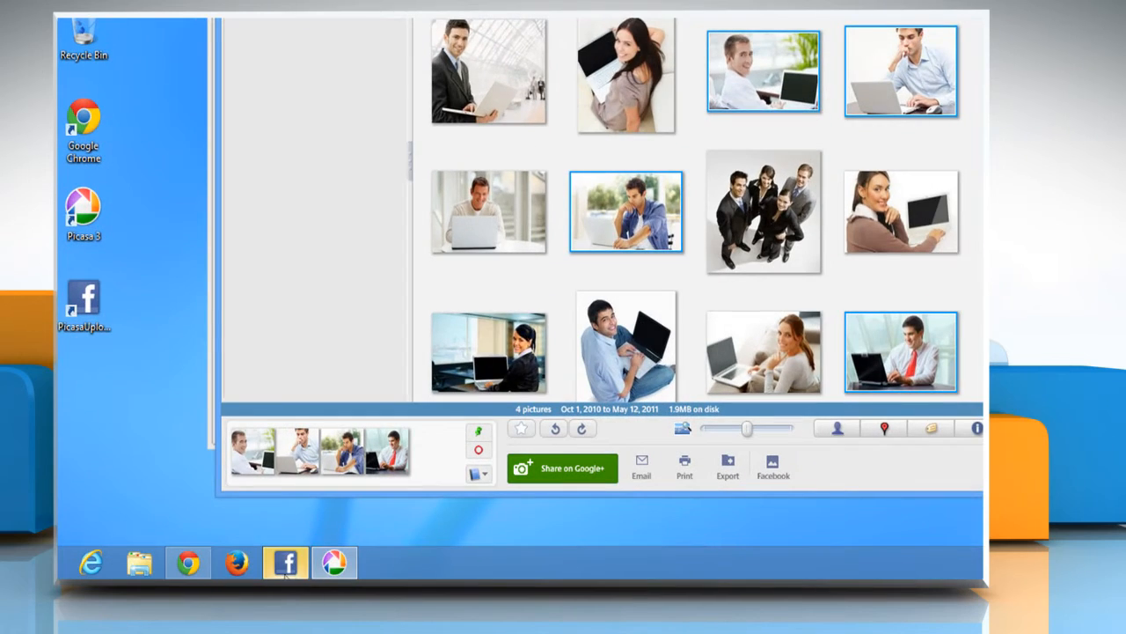
click(773, 466)
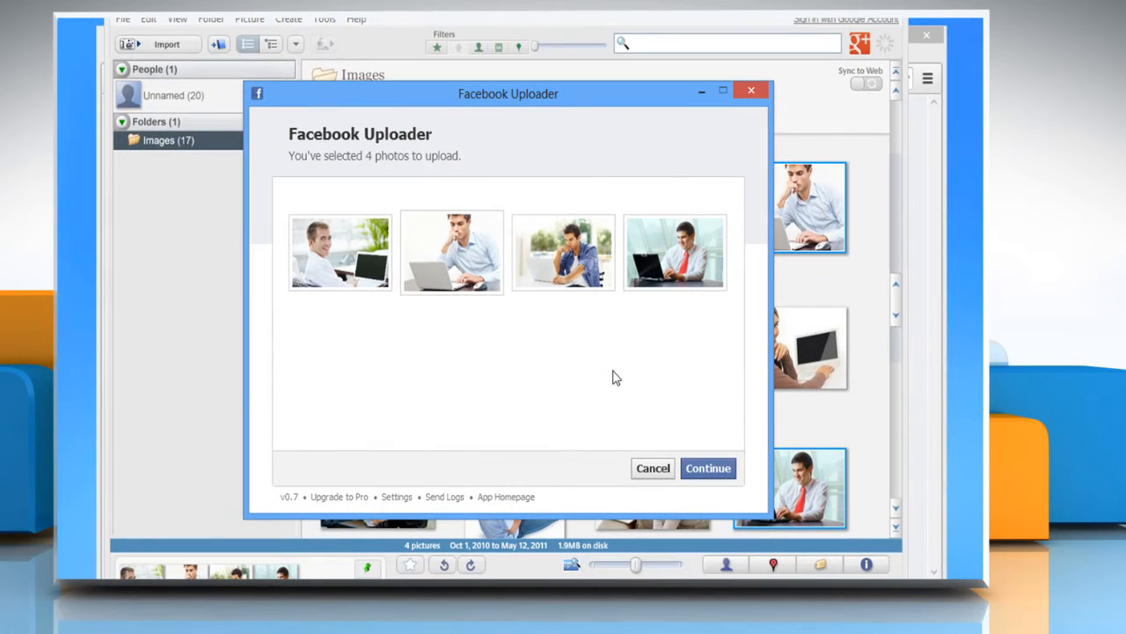
Step: Continue past the preview, choose Upload to my Profile, and log in
click(707, 467)
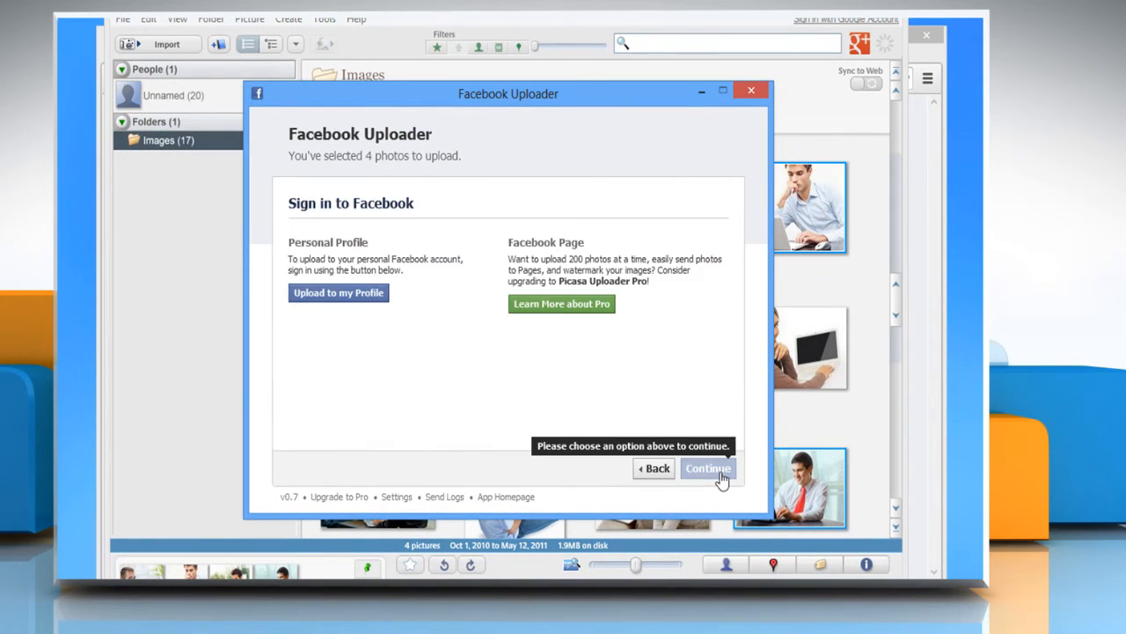
mouse_move(722, 462)
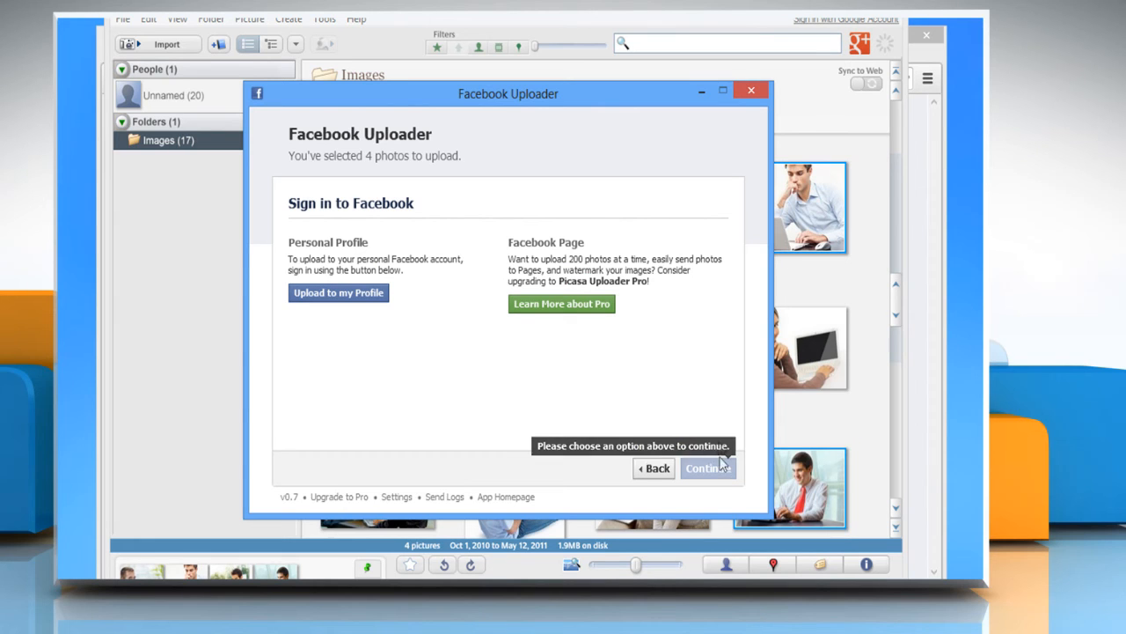
mouse_move(659, 413)
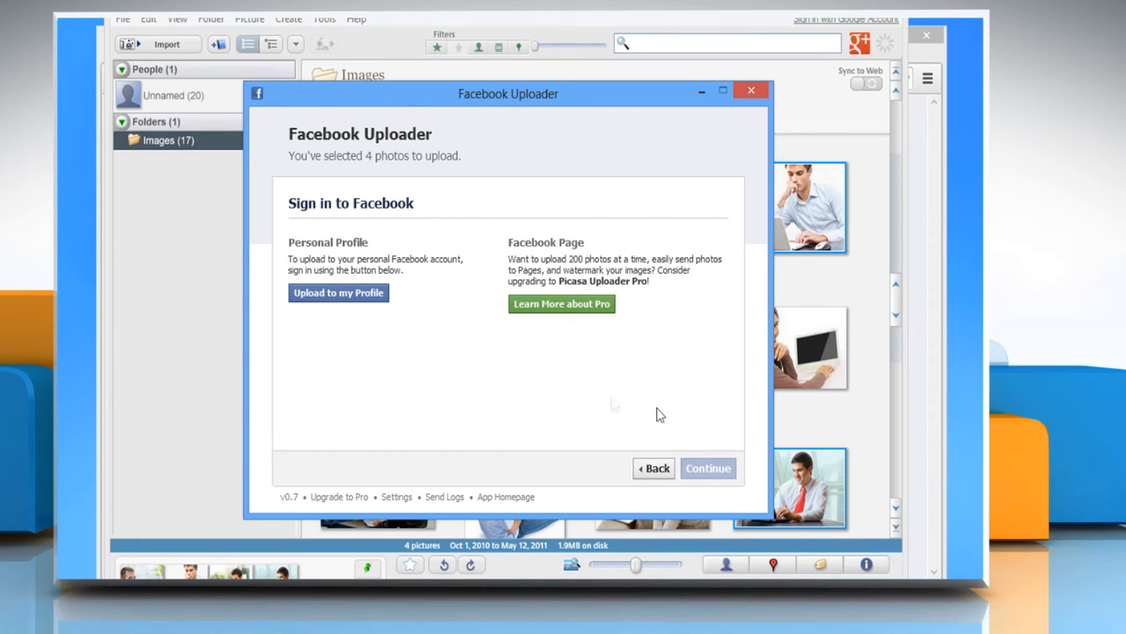
click(338, 292)
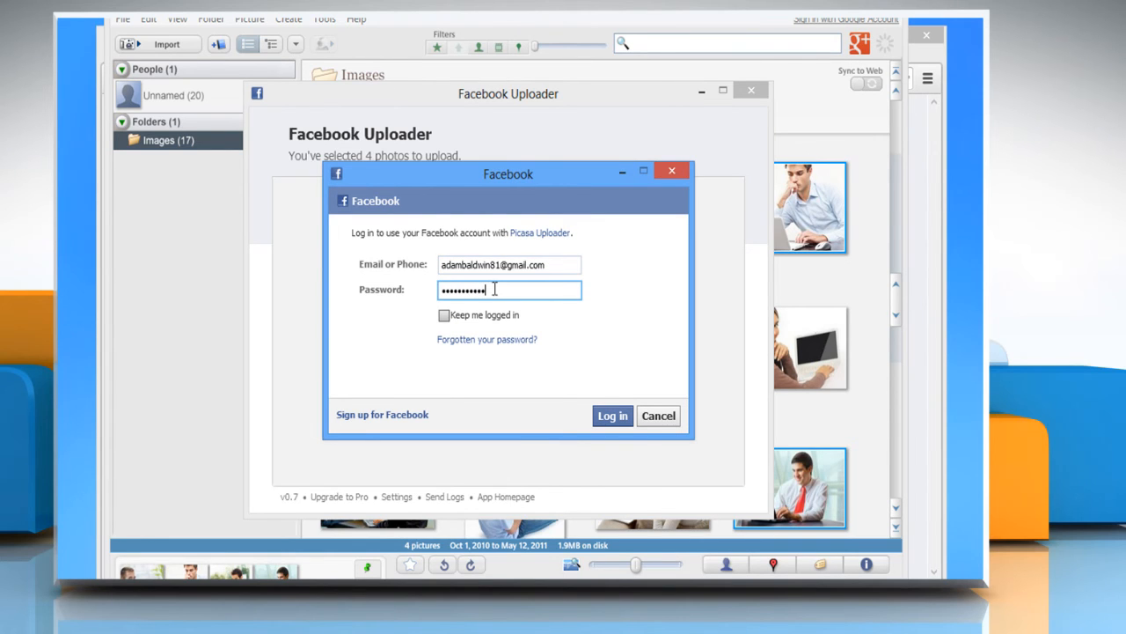
mouse_move(570, 390)
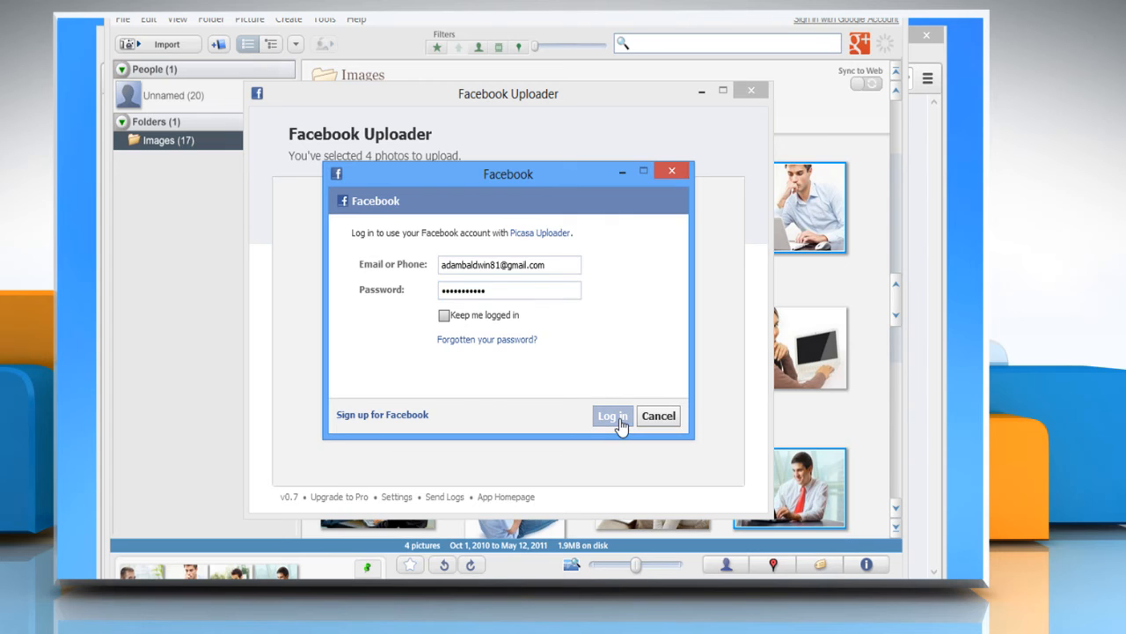
click(611, 415)
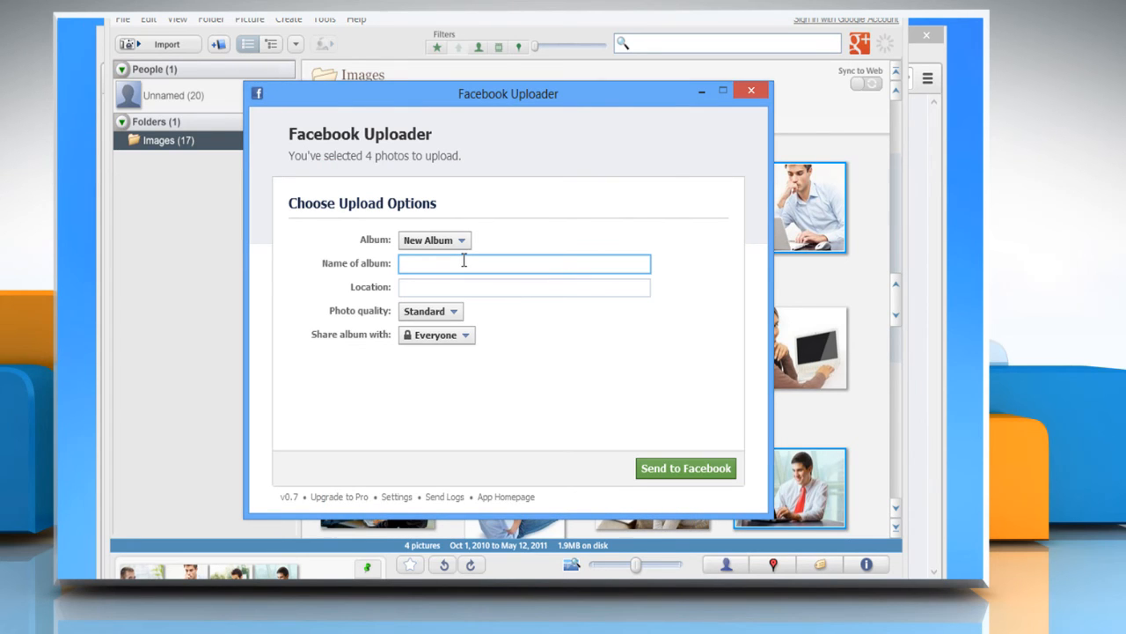
Step: Create album 'My Friend' in Florida, shared with Friends Only, and send to Facebook
text(My Friend)
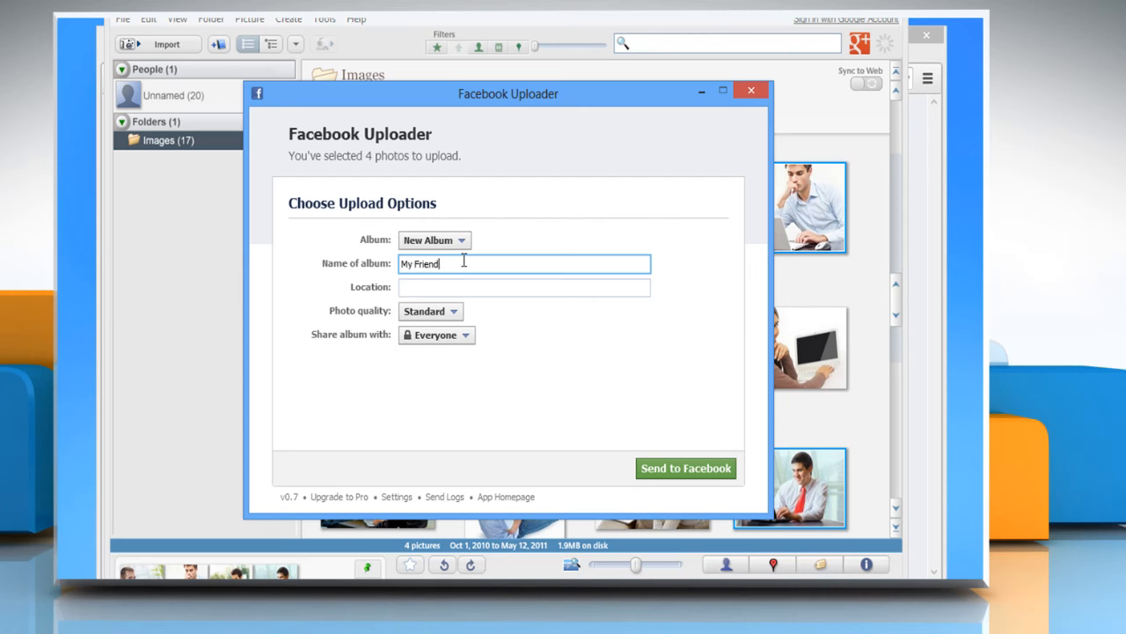
text(Florida)
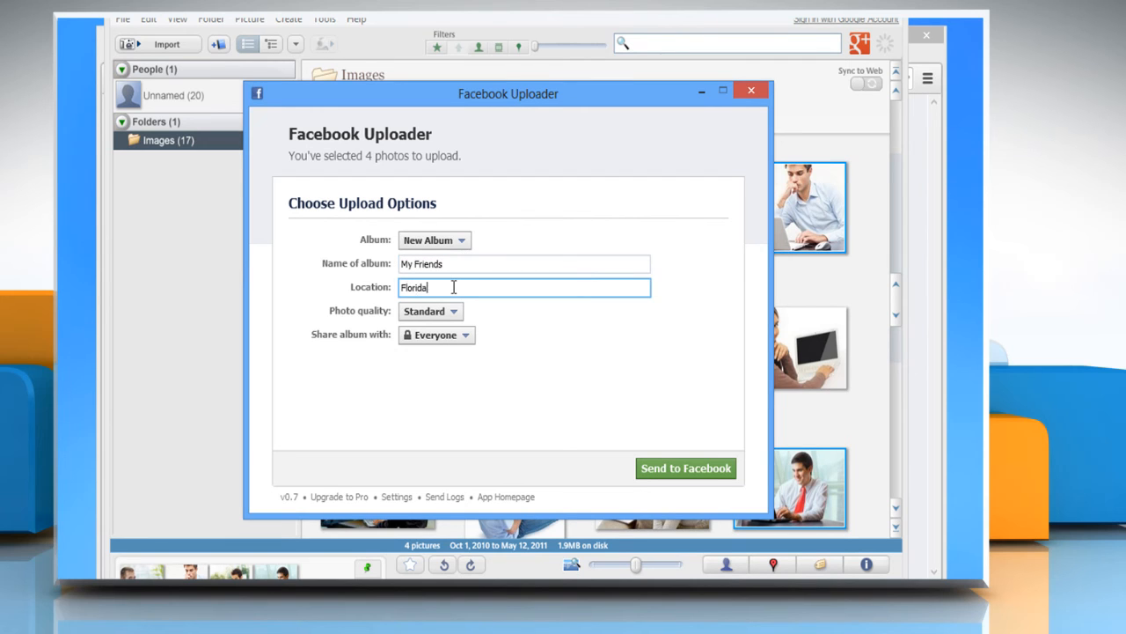
click(465, 334)
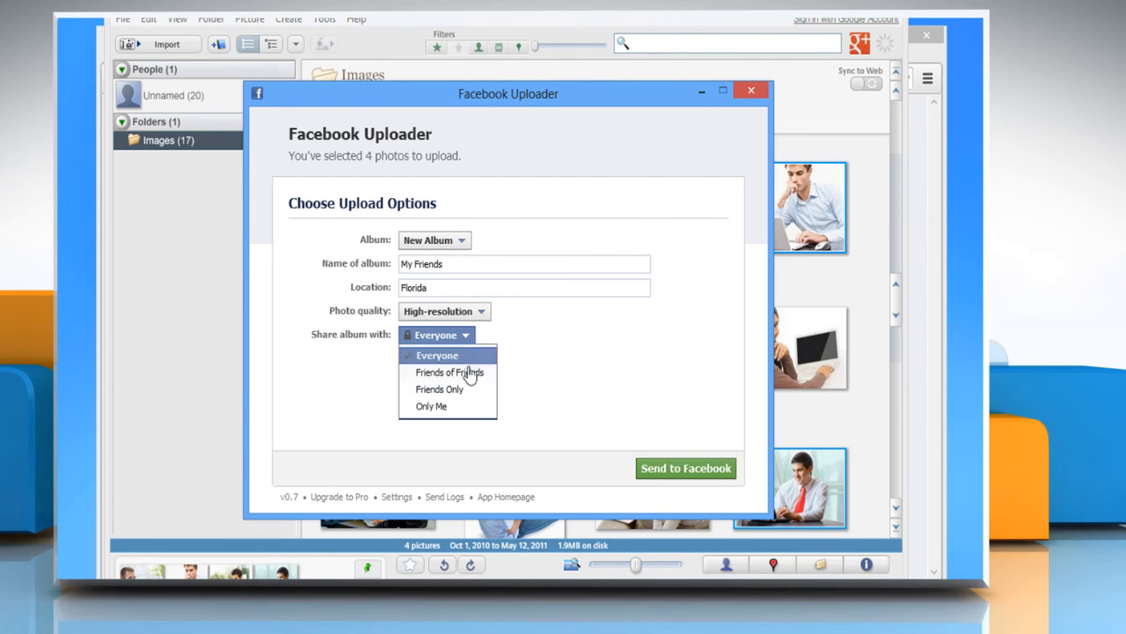
click(439, 389)
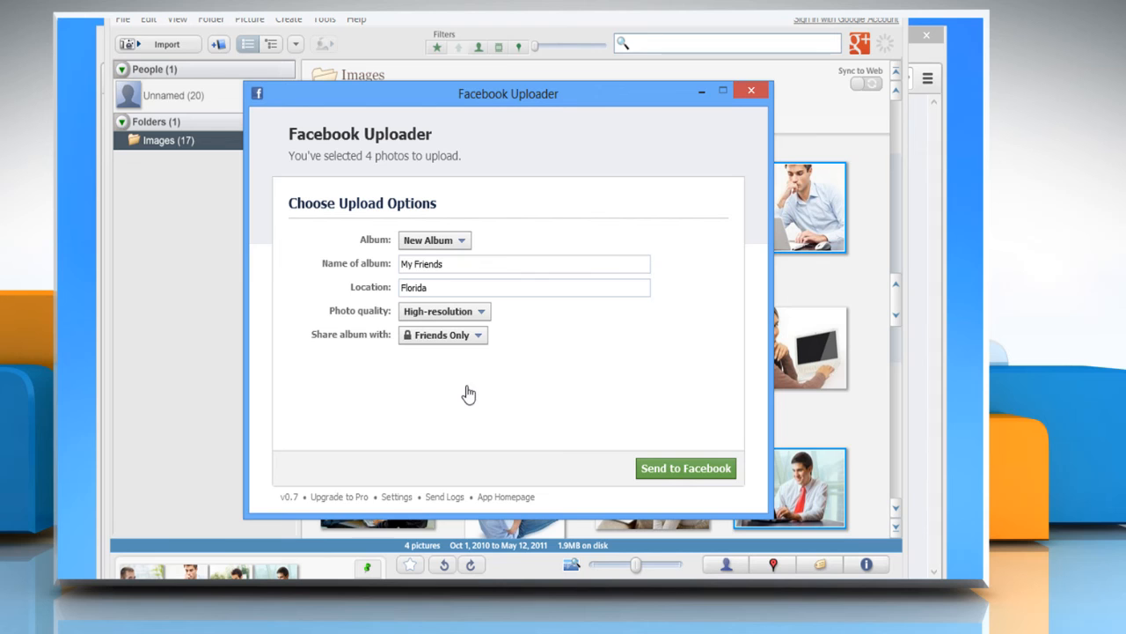
click(685, 468)
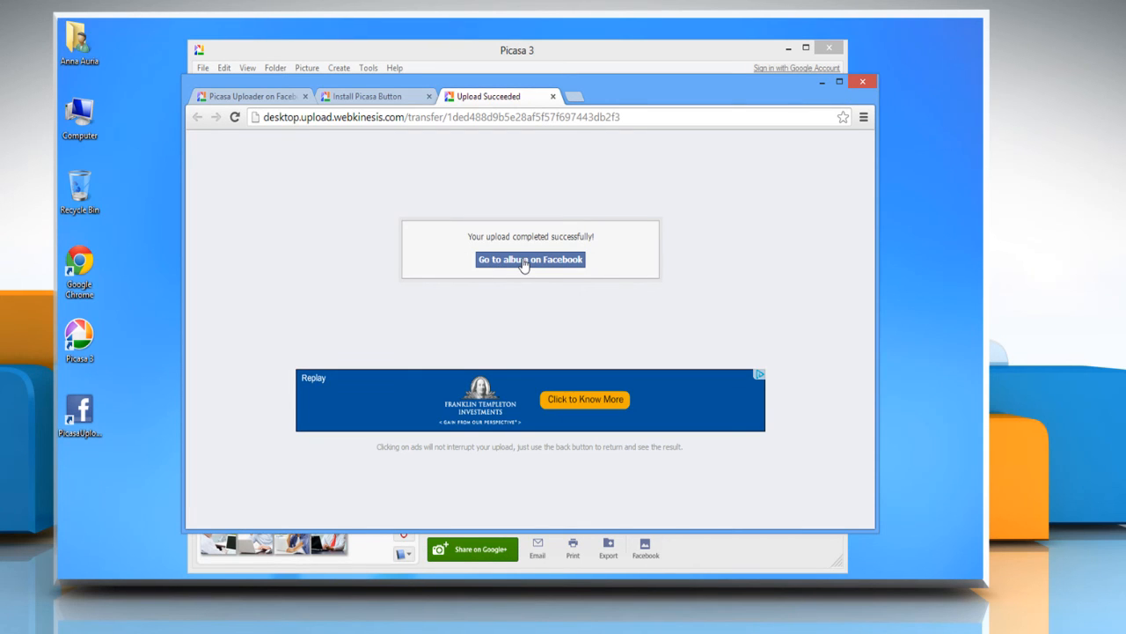
Step: Open the uploaded album on Facebook and approve its four photos
click(530, 259)
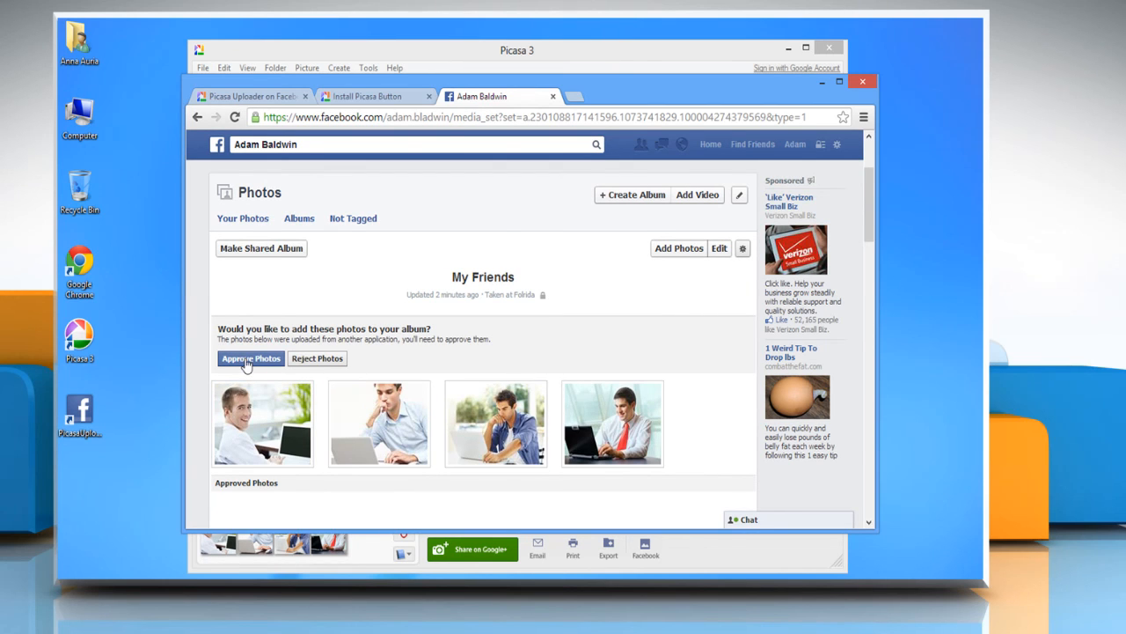
click(251, 358)
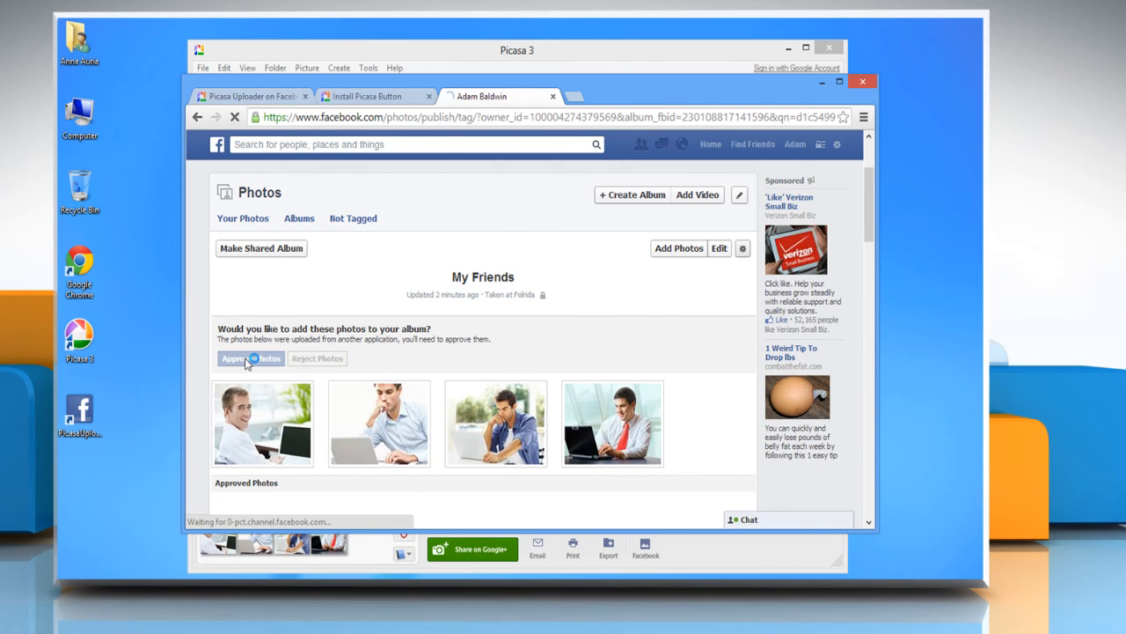
click(251, 358)
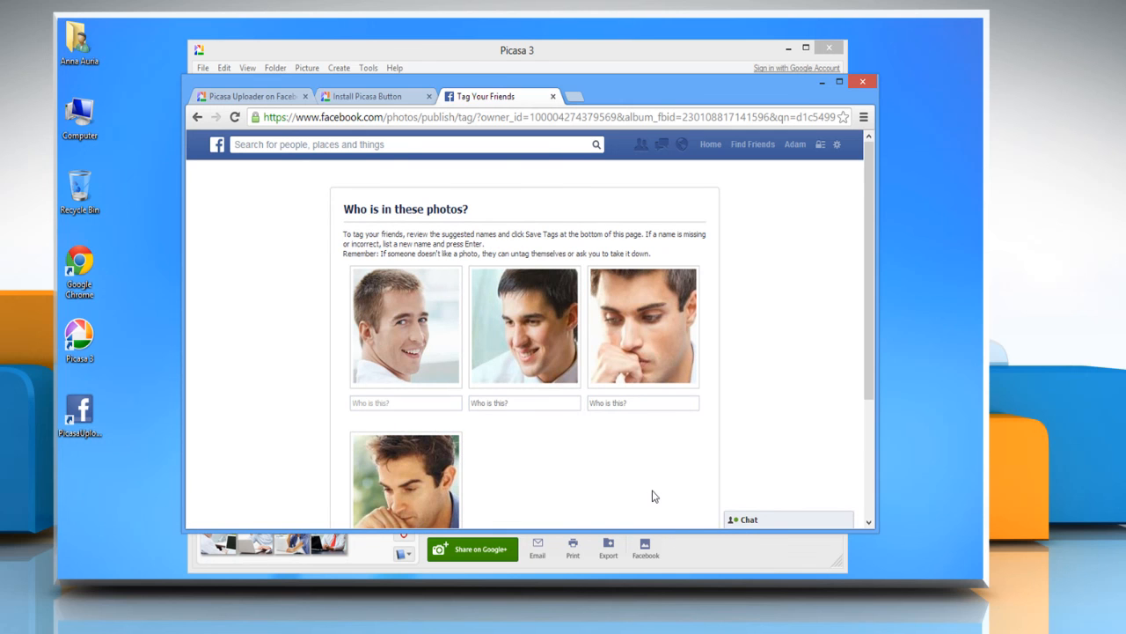
mouse_move(773, 390)
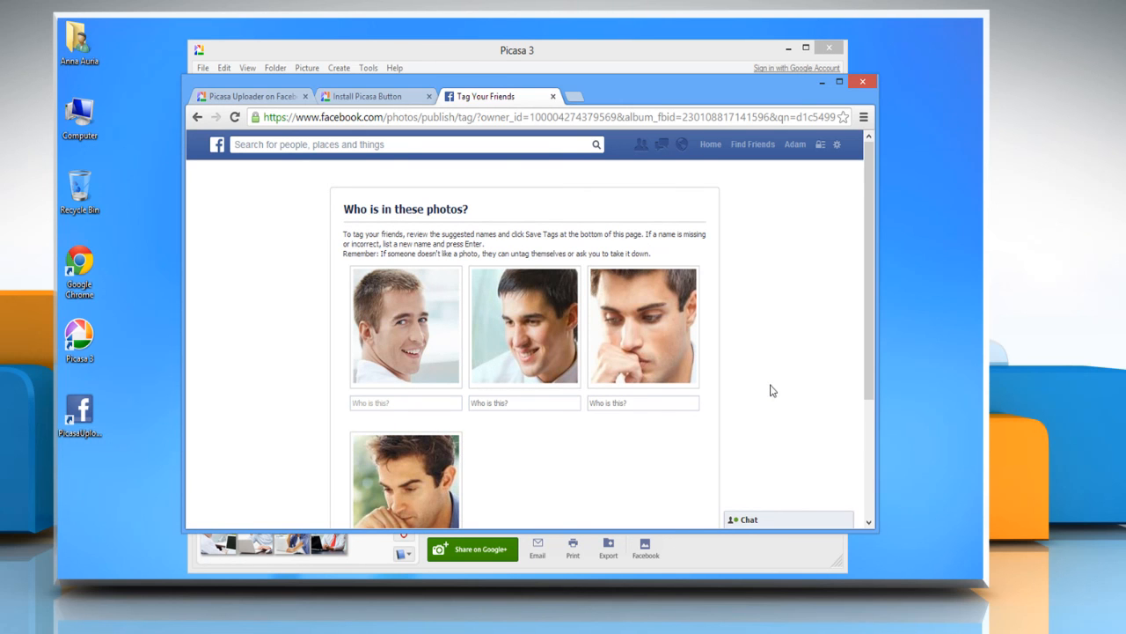